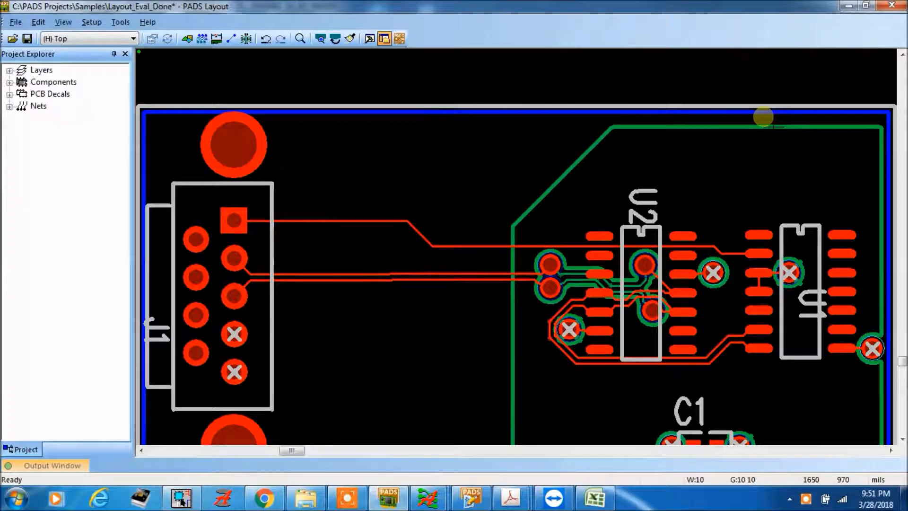
{"action": "mouse_move", "coordinate": [314, 126]}
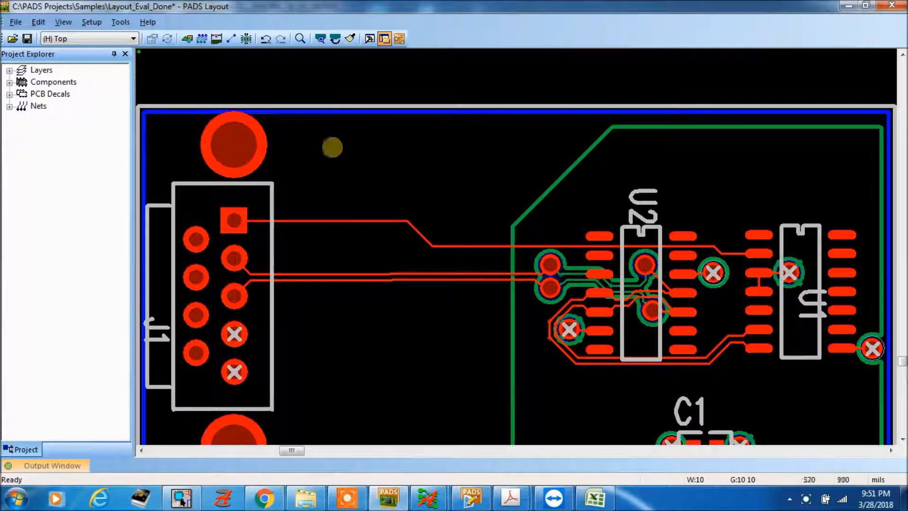
{"action": "mouse_move", "coordinate": [666, 37]}
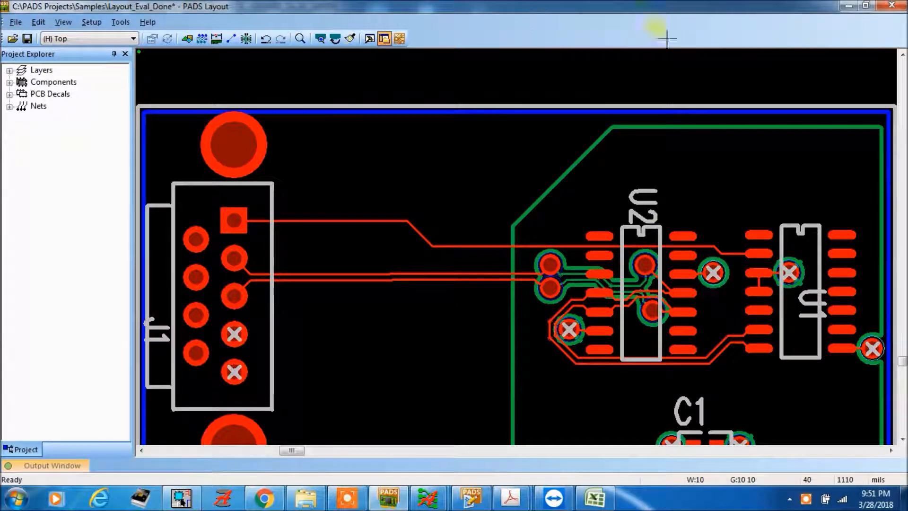
{"action": "mouse_move", "coordinate": [549, 211]}
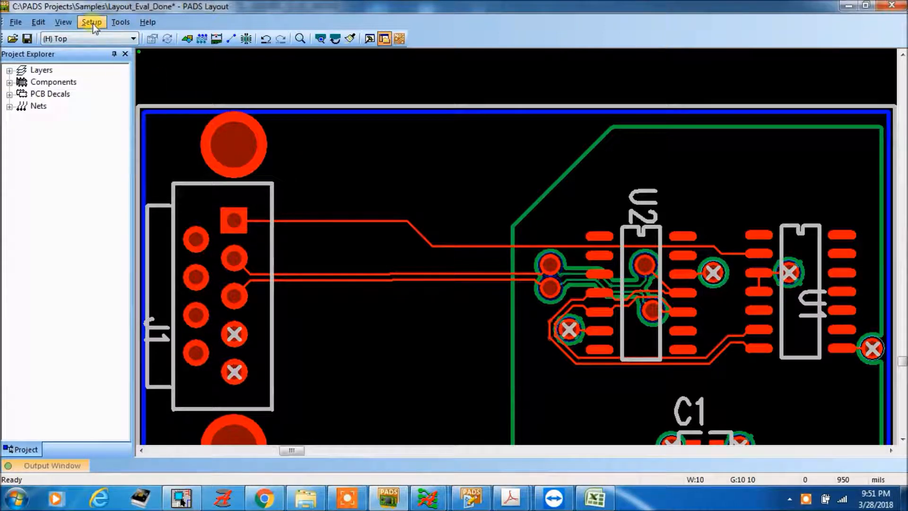
- Reach the default clearance rules via Setup > Design Rules and enter 10 for all object pairs
{"action": "left_click", "coordinate": [91, 22]}
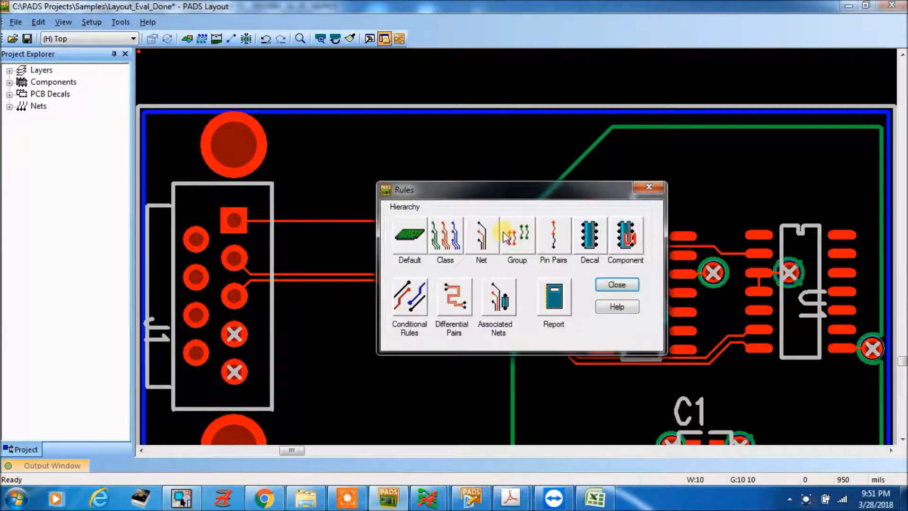
{"action": "left_click", "coordinate": [409, 235]}
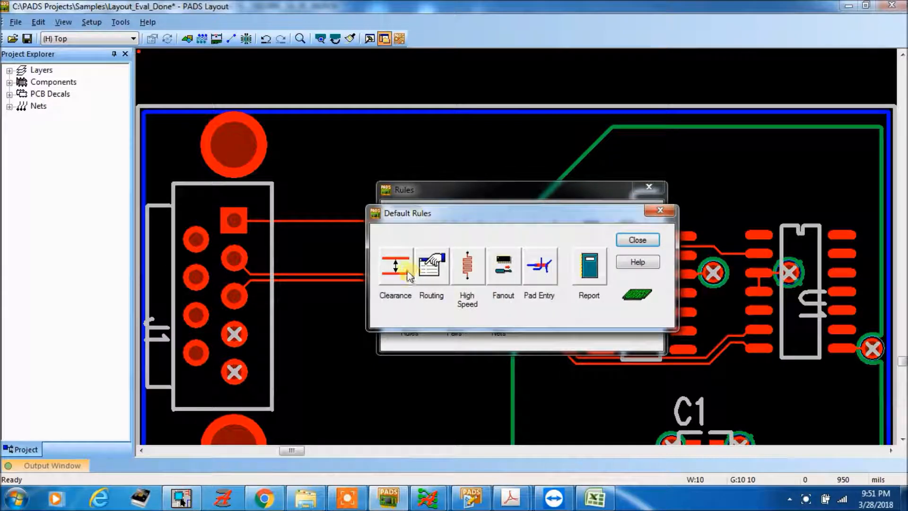
{"action": "left_click", "coordinate": [395, 266]}
{"action": "type", "text": "1"}
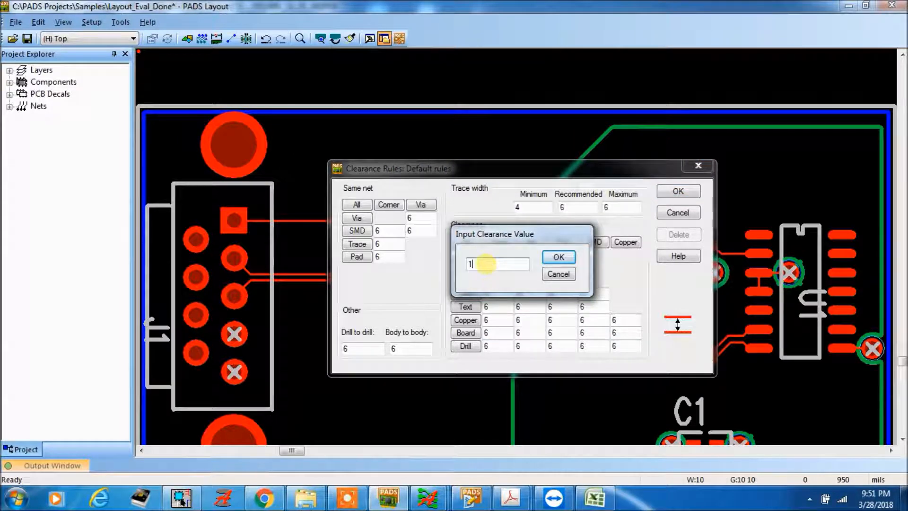
{"action": "type", "text": "0"}
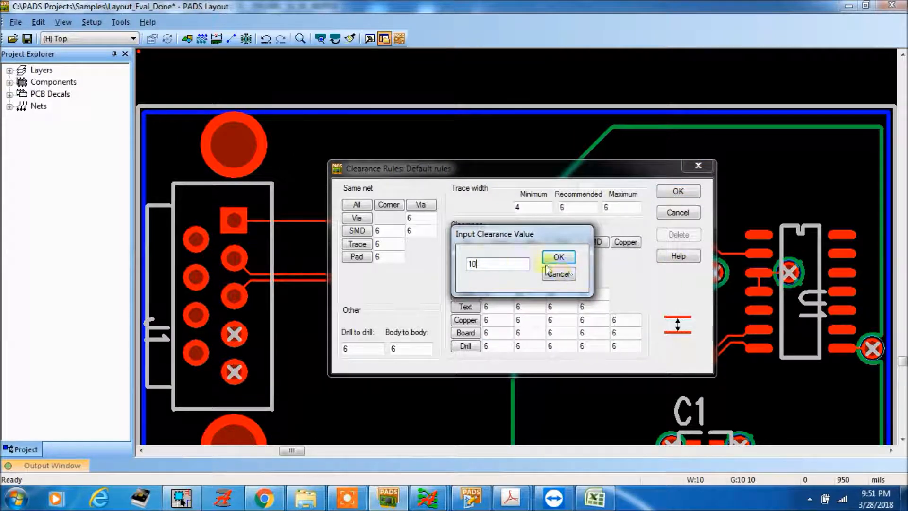
- Apply 10 to all clearances, copper-to-copper 20, trace width recommended 8 and maximum 20
{"action": "left_click", "coordinate": [558, 258]}
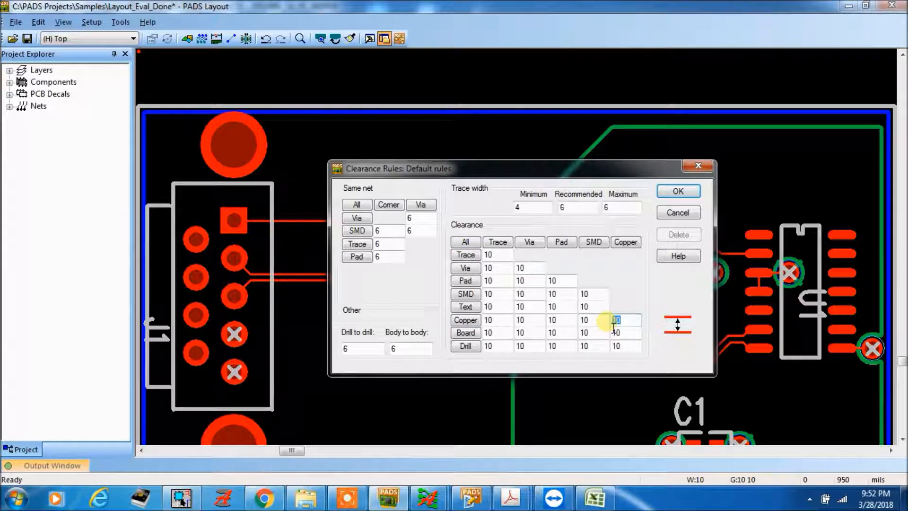
{"action": "type", "text": "20"}
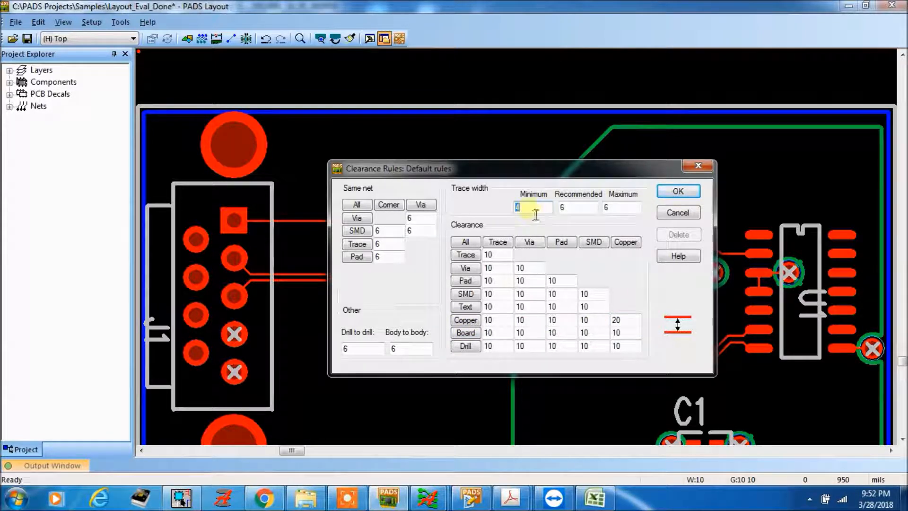
{"action": "left_click", "coordinate": [576, 207]}
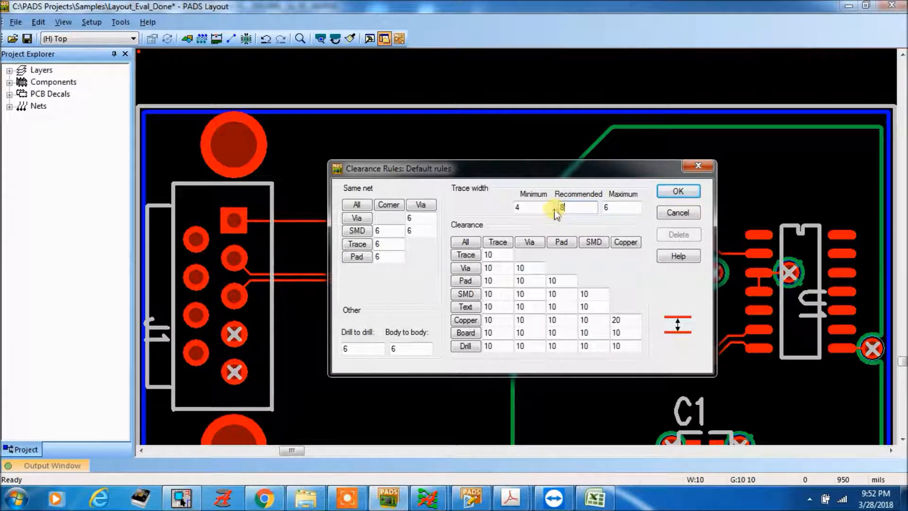
{"action": "left_click", "coordinate": [619, 207]}
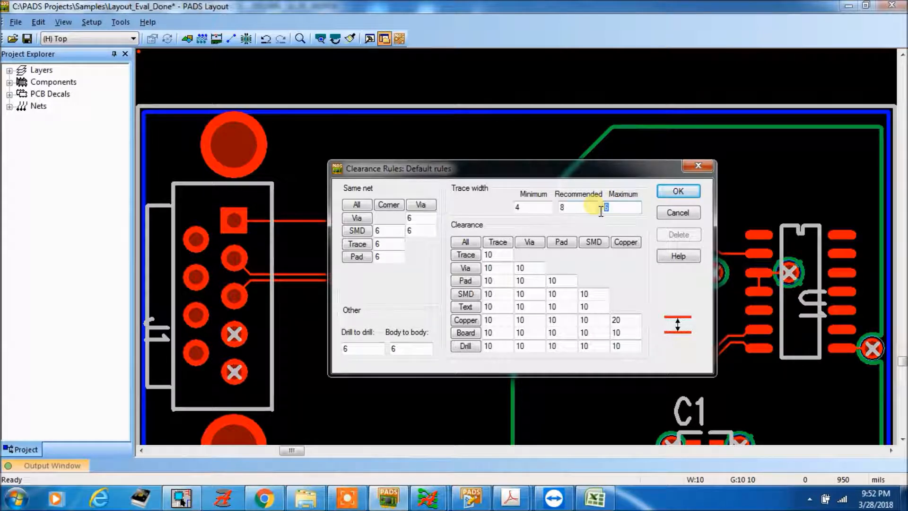
{"action": "type", "text": "10"}
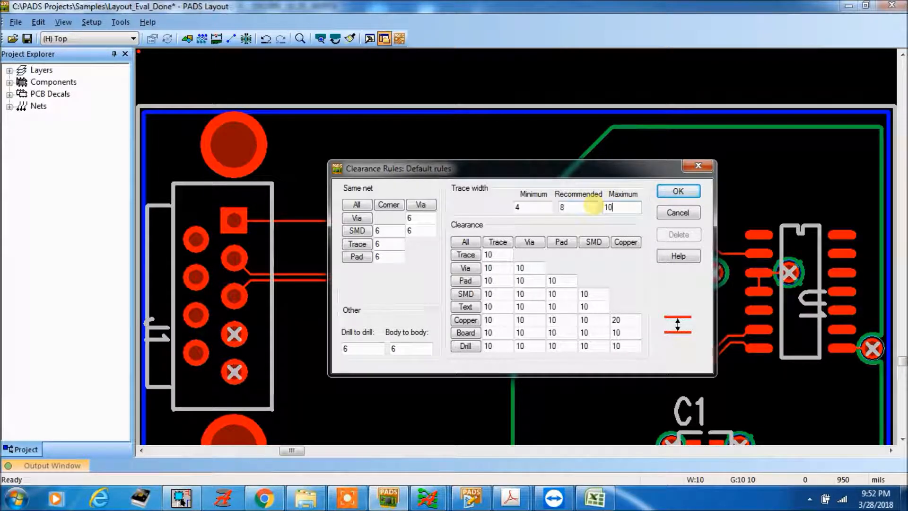
{"action": "type", "text": "20"}
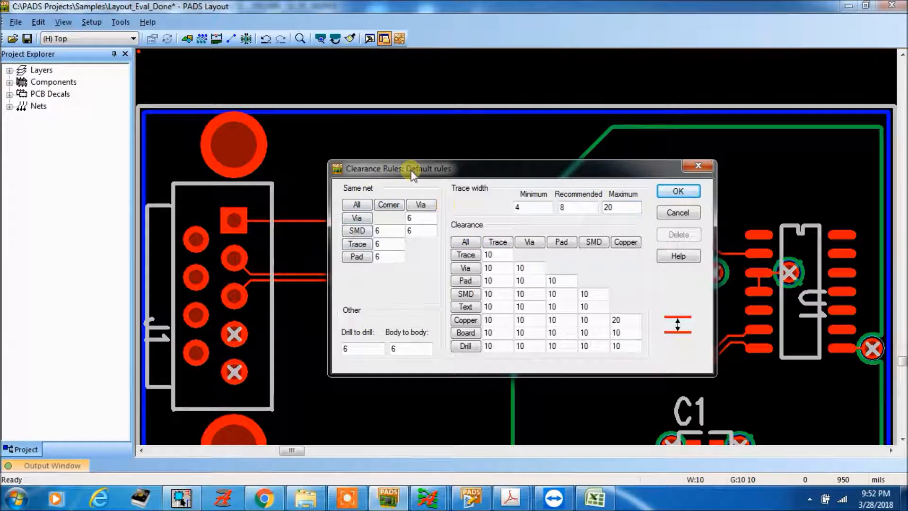
{"action": "mouse_move", "coordinate": [453, 190]}
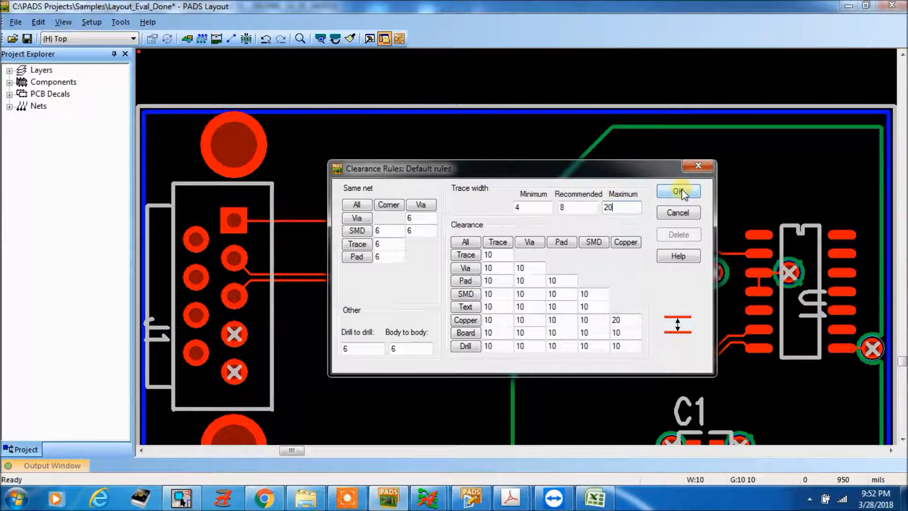
- Confirm the clearance rules and accept the default routing rules (Top/Bottom layers, STANDARDVIA) unchanged
{"action": "left_click", "coordinate": [678, 191]}
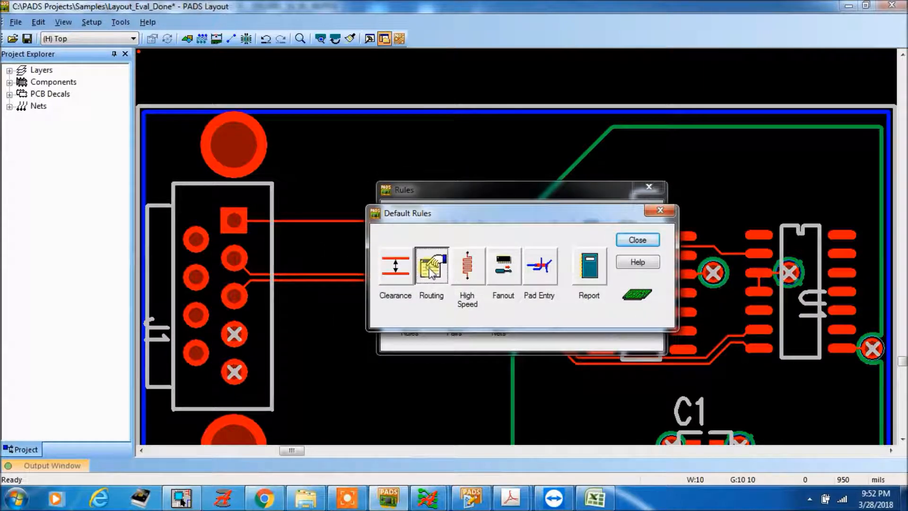
{"action": "left_click", "coordinate": [431, 266]}
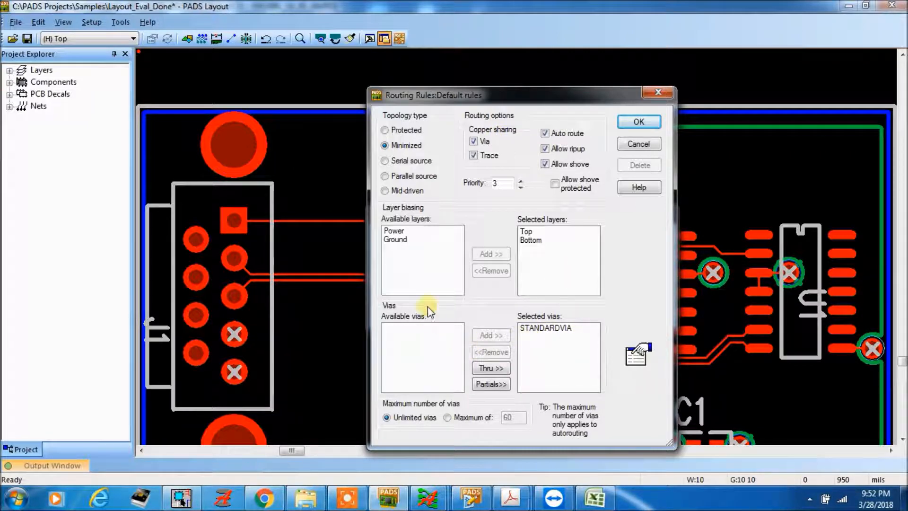
{"action": "mouse_move", "coordinate": [639, 122]}
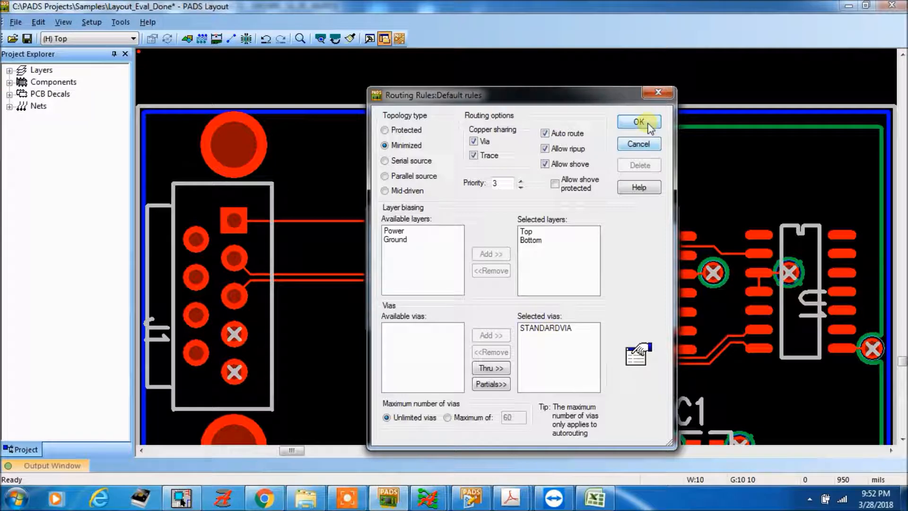
{"action": "left_click", "coordinate": [639, 121]}
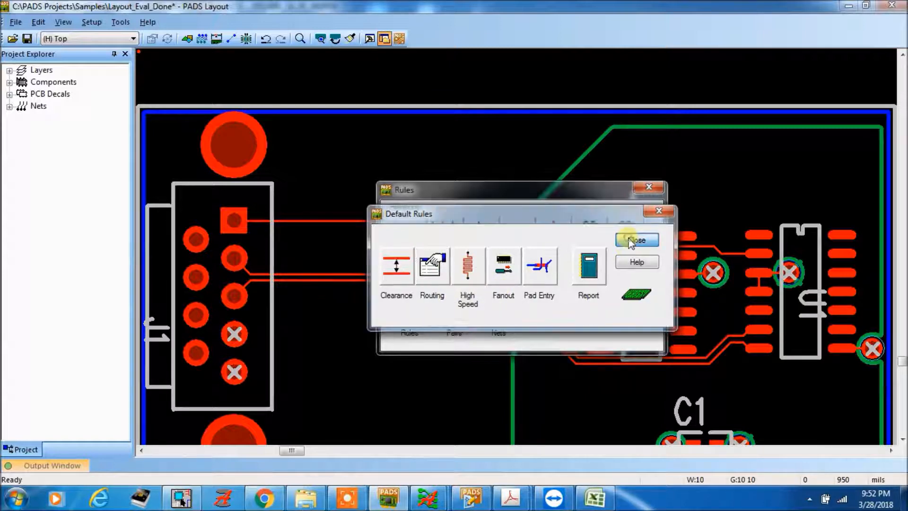
- Switch from default rules to net rules and bring up the +5V net's clearance settings
{"action": "left_click", "coordinate": [637, 240]}
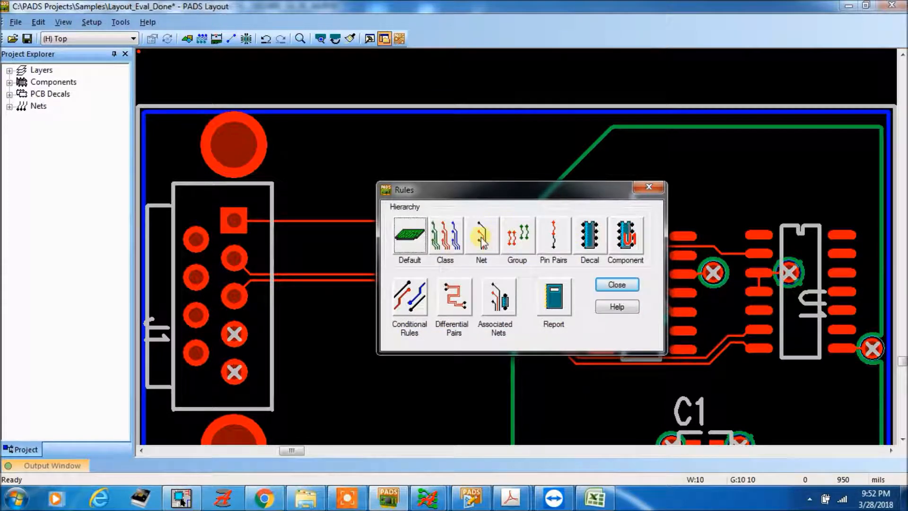
{"action": "left_click", "coordinate": [482, 235]}
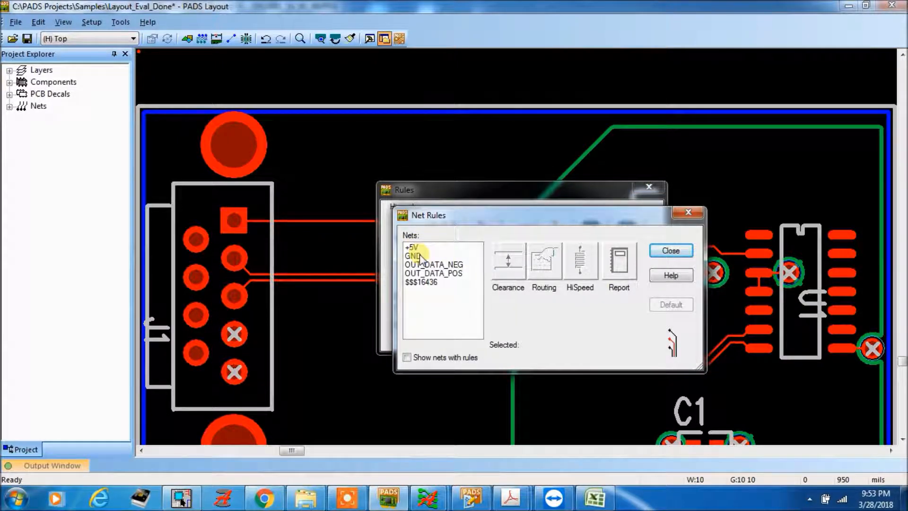
{"action": "left_click", "coordinate": [411, 247]}
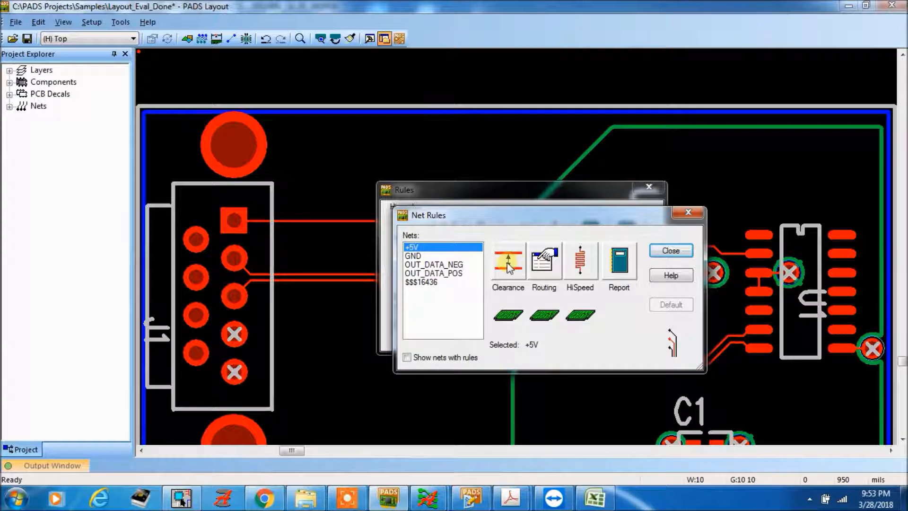
{"action": "left_click", "coordinate": [507, 261]}
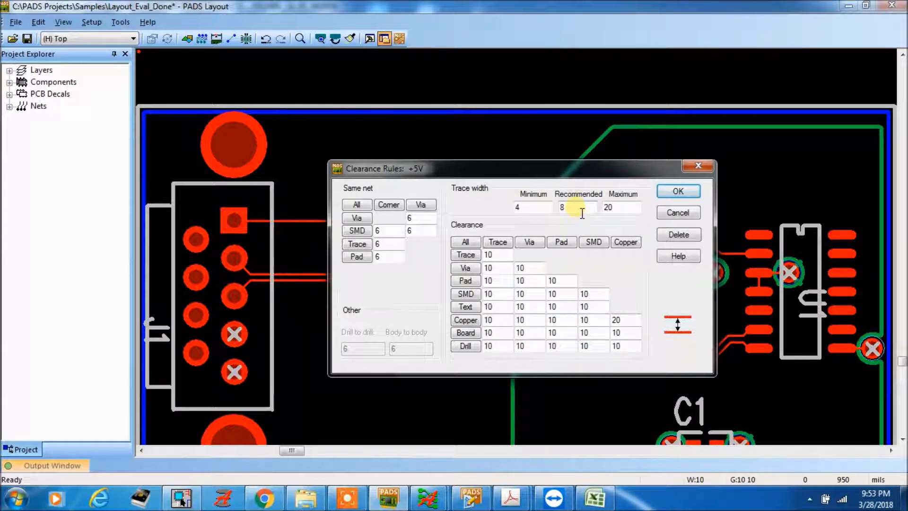
- Set the +5V trace width to recommended 30, maximum 60, and confirm
{"action": "triple_click", "coordinate": [578, 207]}
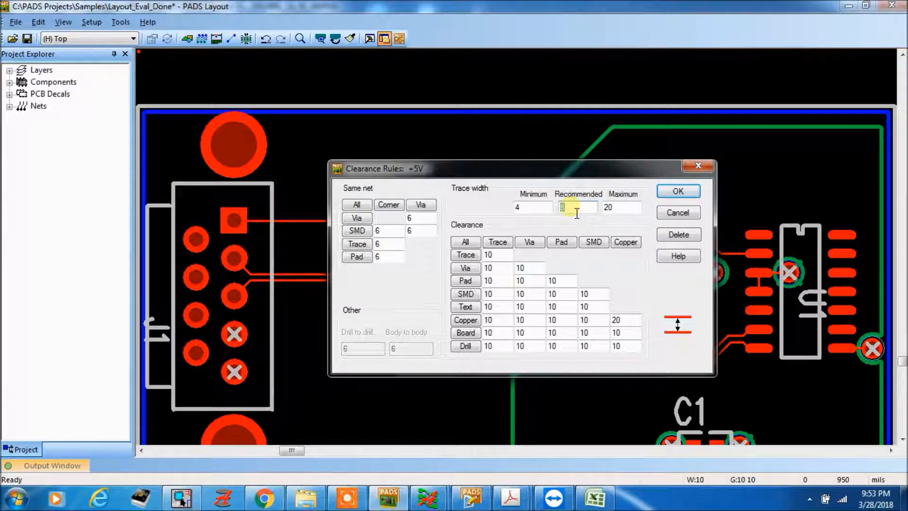
{"action": "type", "text": "30"}
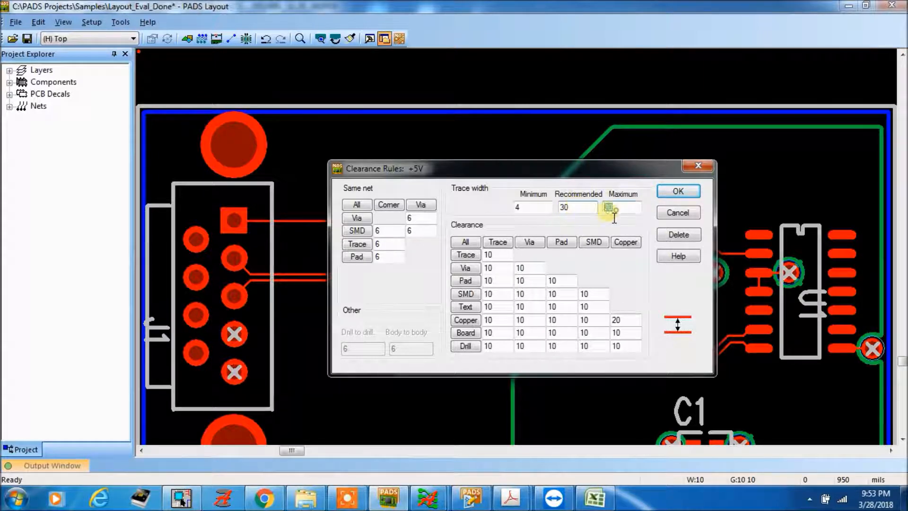
{"action": "type", "text": "40"}
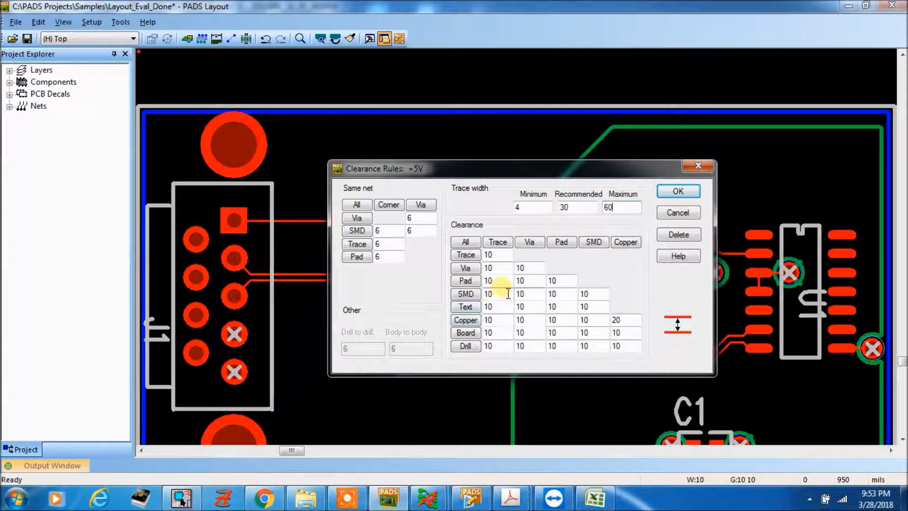
{"action": "mouse_move", "coordinate": [723, 187]}
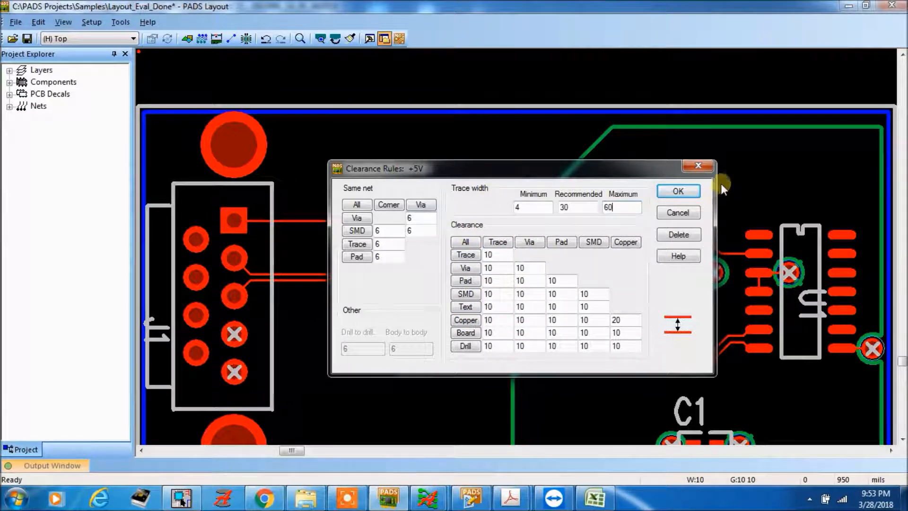
{"action": "left_click", "coordinate": [678, 191]}
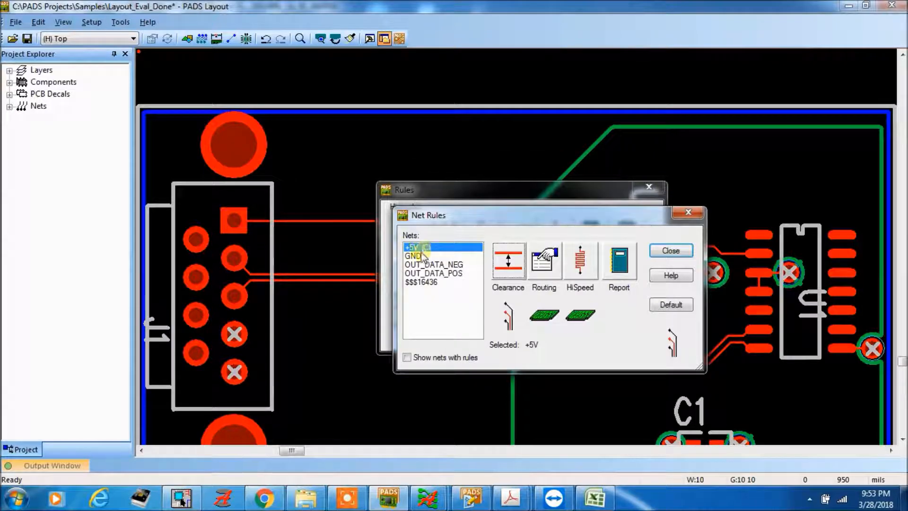
- Set the GND net trace width to recommended 30, maximum 50, confirm, and close the net rules
{"action": "left_click", "coordinate": [413, 255]}
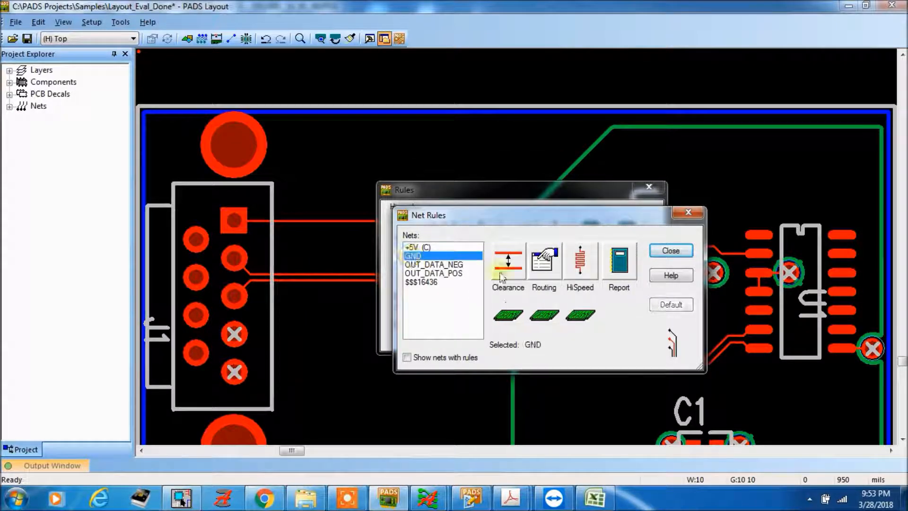
{"action": "left_click", "coordinate": [507, 261]}
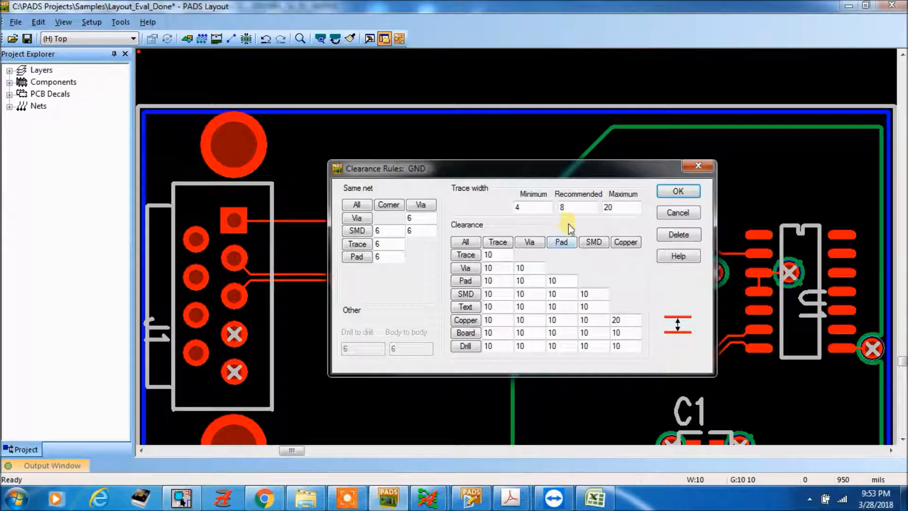
{"action": "triple_click", "coordinate": [578, 207]}
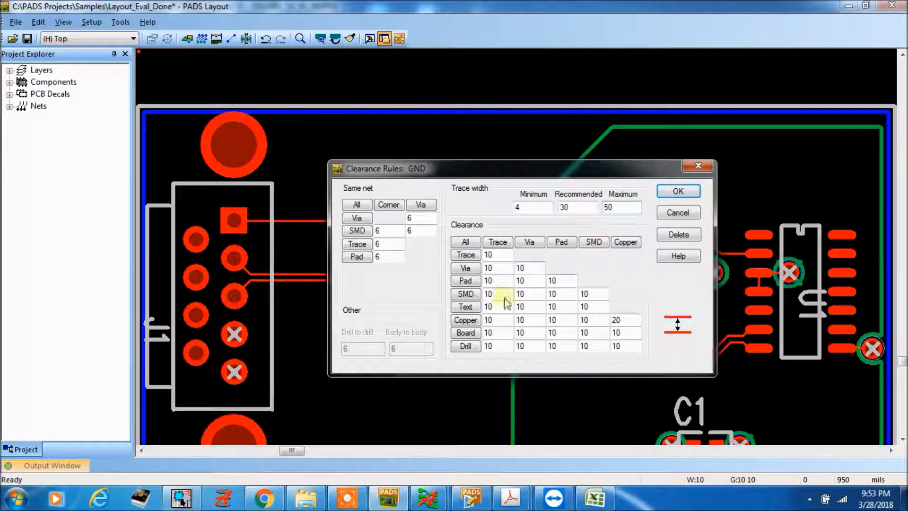
{"action": "left_click", "coordinate": [677, 191]}
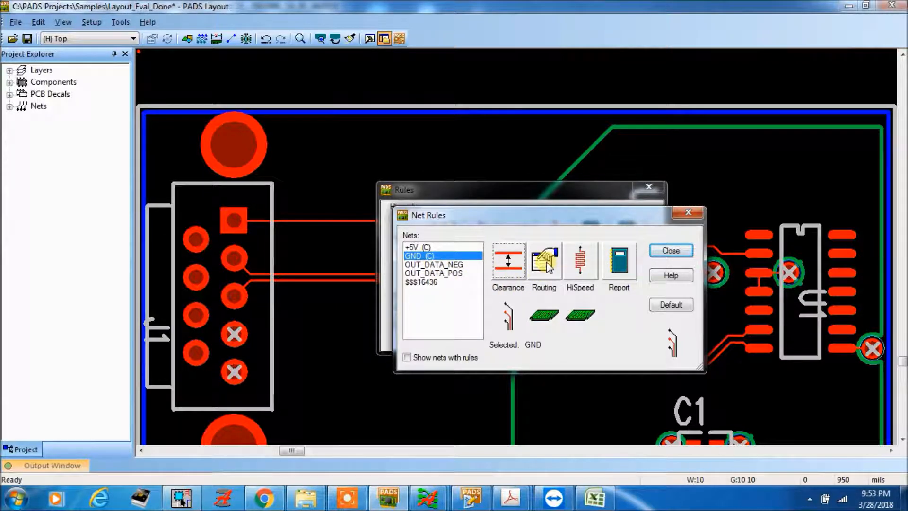
{"action": "left_click", "coordinate": [544, 260]}
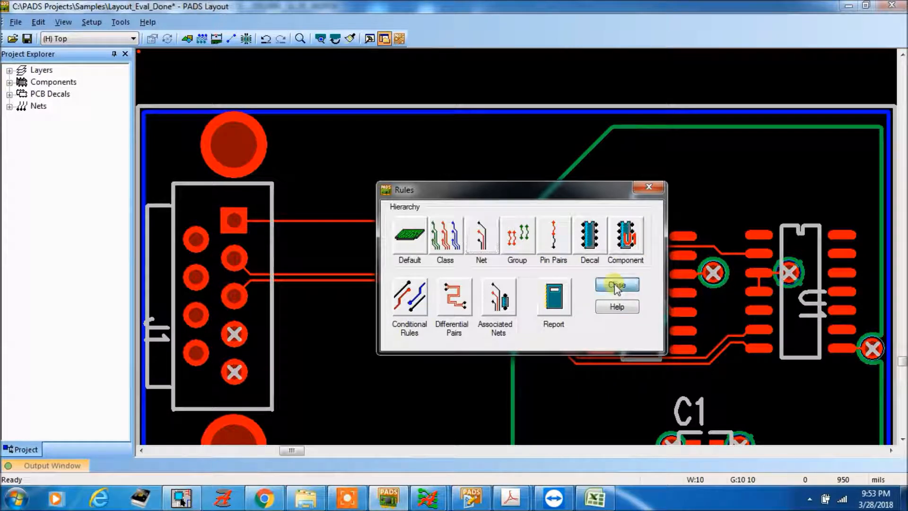
- Close the Rules dialog to return to the board layout with J1, U2 and U1
{"action": "left_click", "coordinate": [616, 284]}
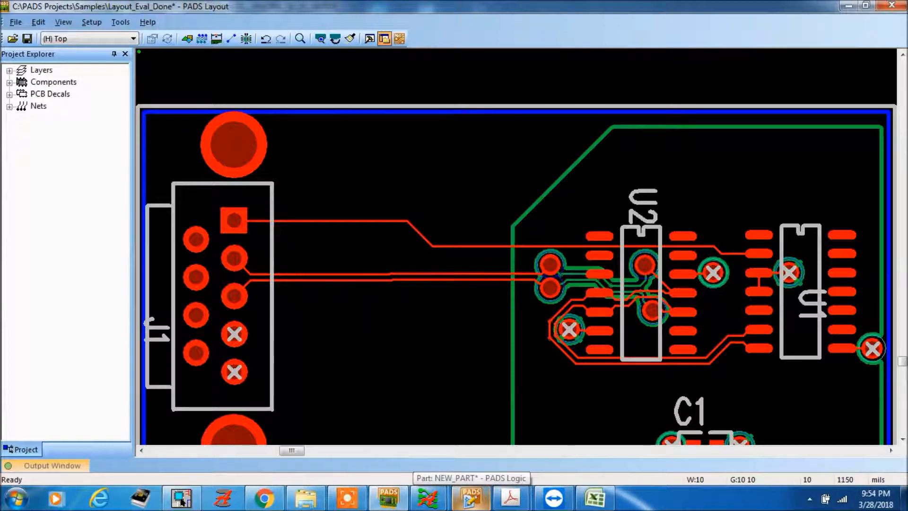
{"action": "mouse_move", "coordinate": [214, 203]}
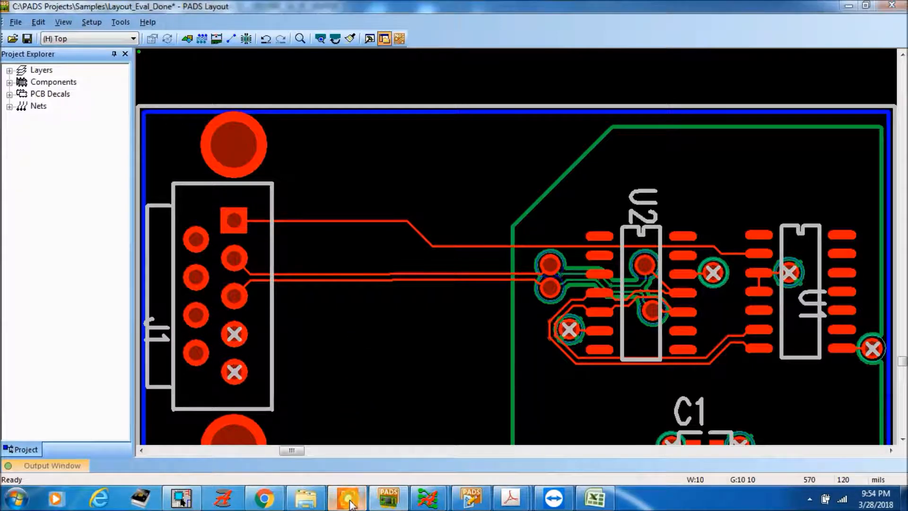
{"action": "left_click", "coordinate": [348, 497]}
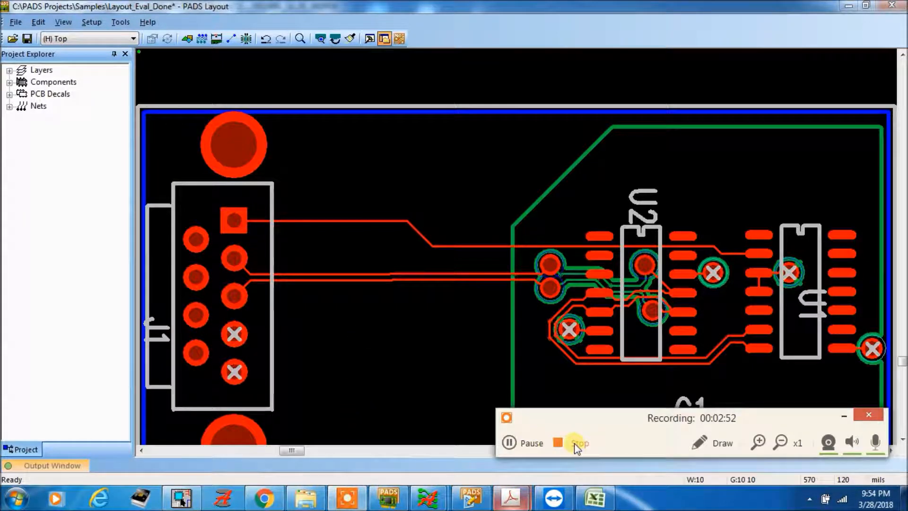